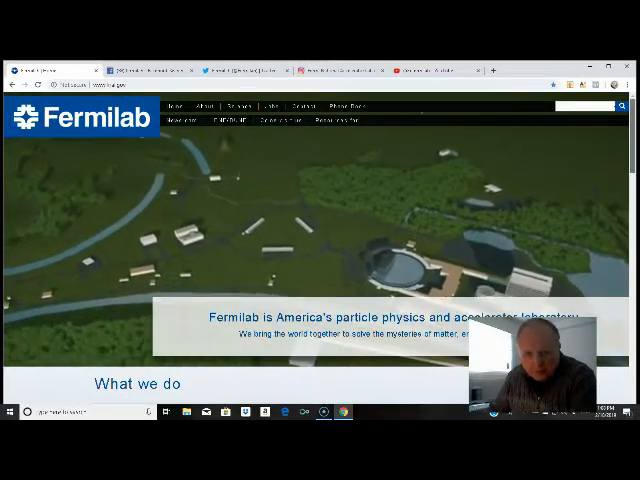
- Scroll down the Fermilab Ed Office Twitter profile through its recent tweets
scroll(down, 3)
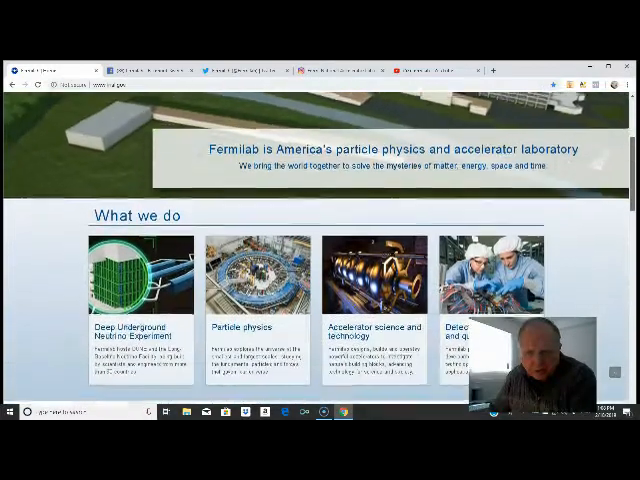
scroll(down, 3)
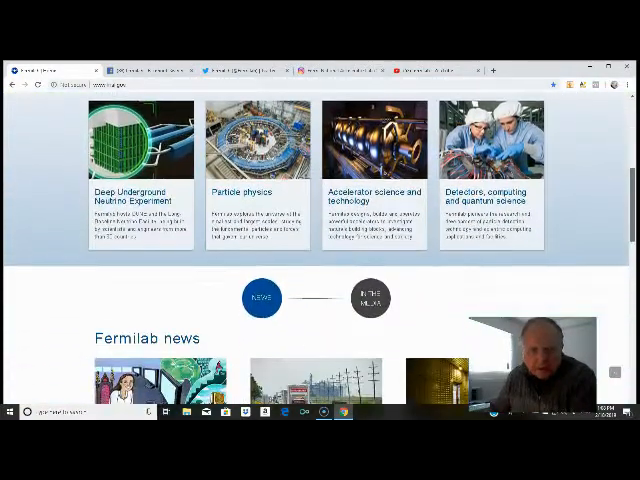
scroll(down, 3)
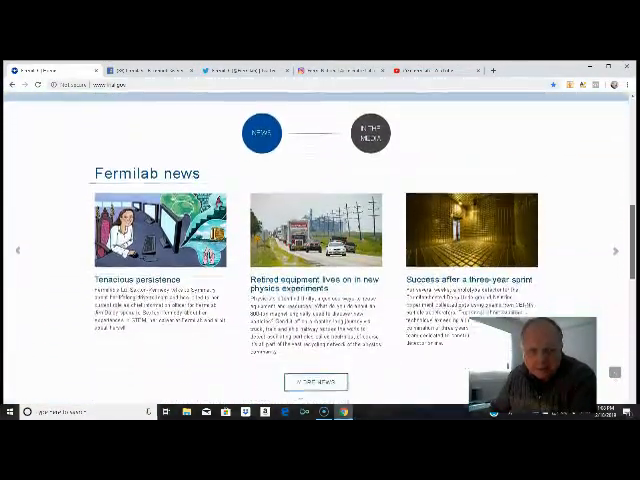
scroll(down, 3)
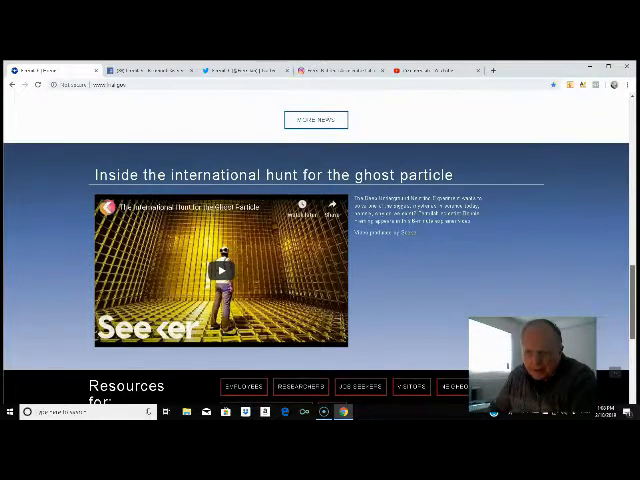
scroll(down, 3)
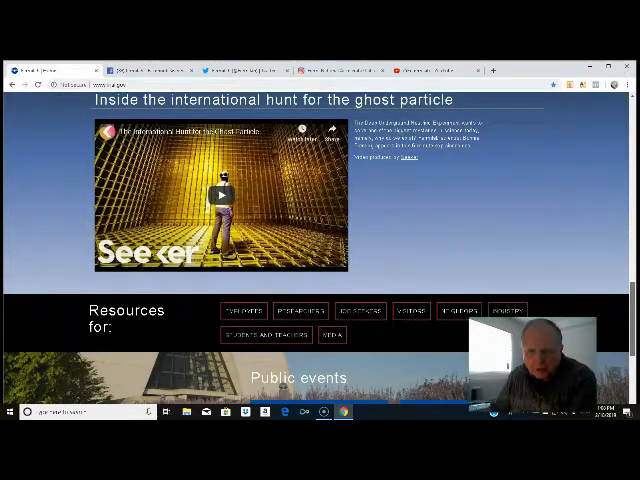
scroll(down, 3)
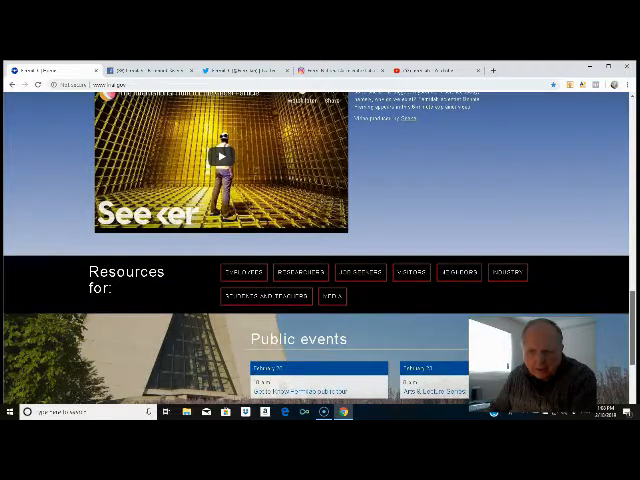
scroll(down, 3)
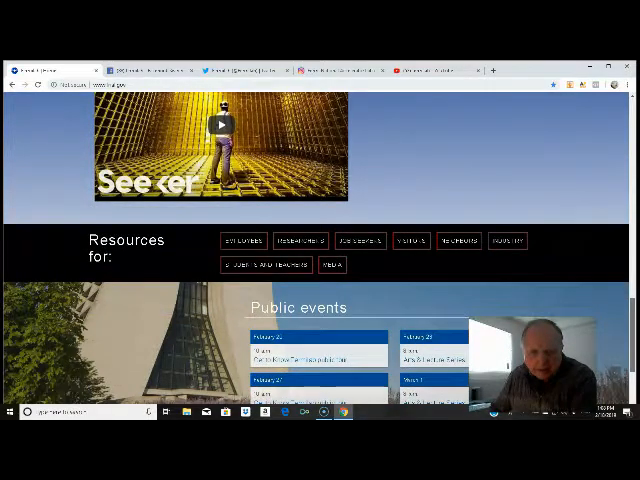
scroll(down, 3)
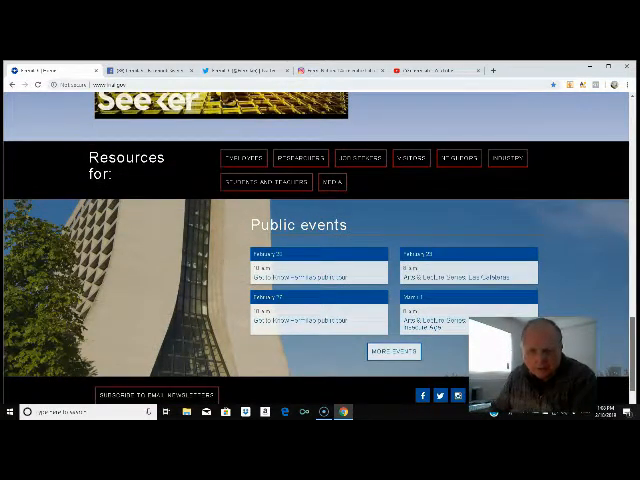
scroll(down, 3)
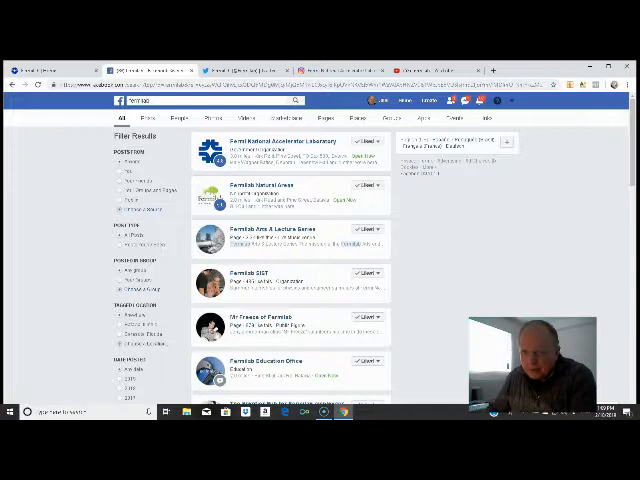
scroll(down, 3)
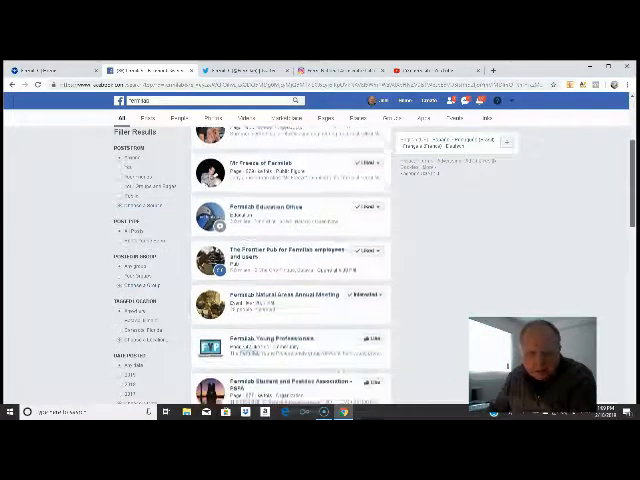
scroll(down, 3)
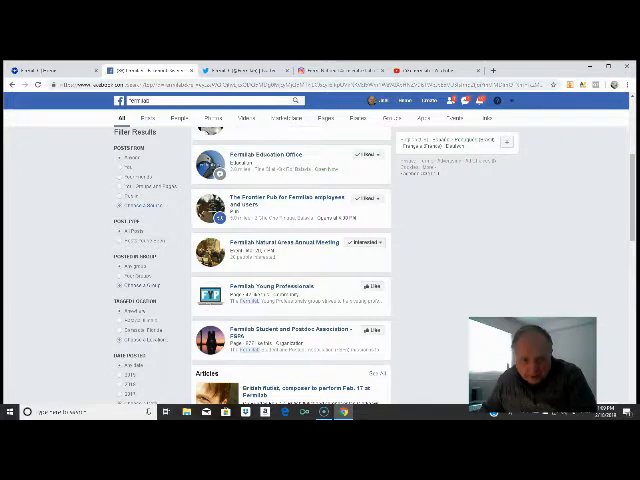
- Continue scrolling through the Ed Office tweets with event photos and back toward the profile header
scroll(down, 3)
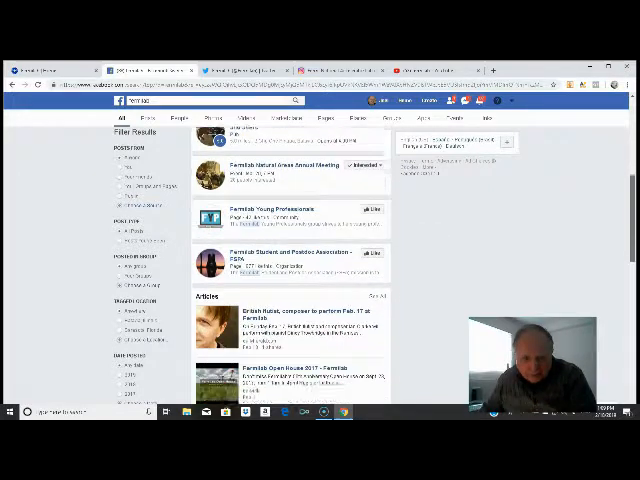
scroll(down, 3)
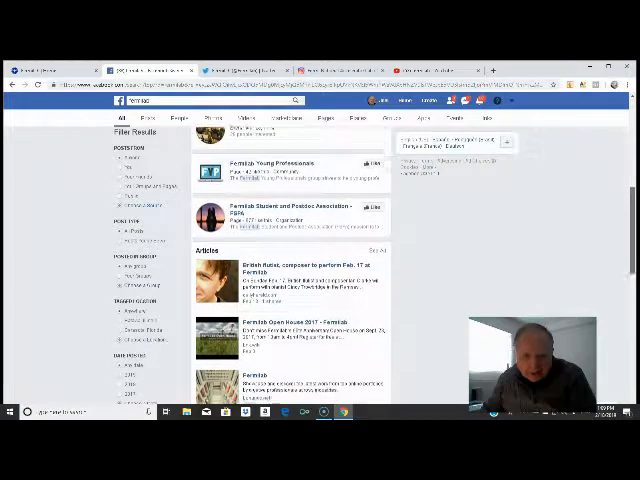
scroll(down, 3)
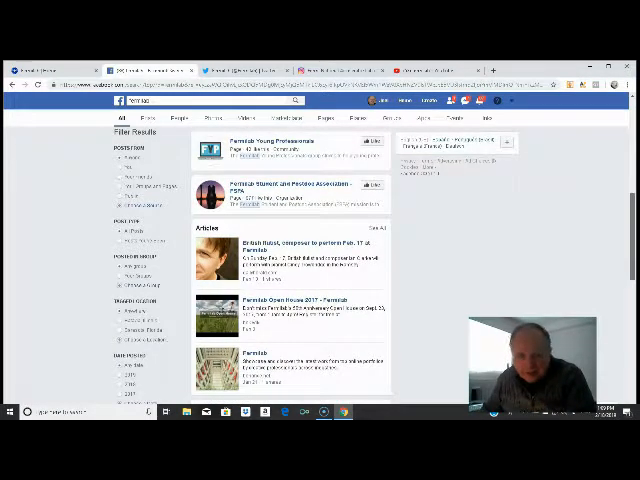
scroll(down, 3)
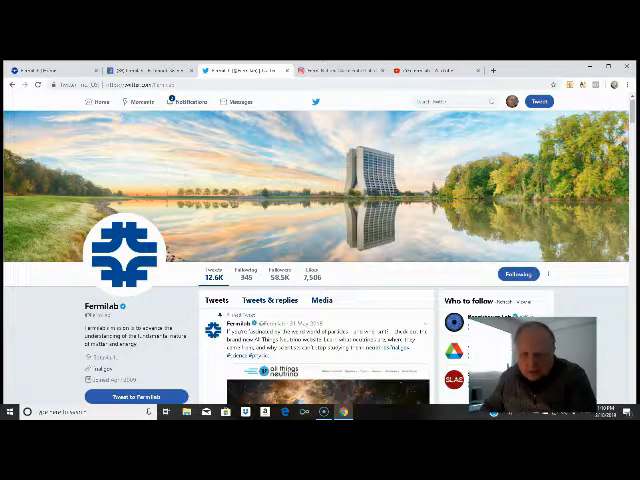
scroll(down, 3)
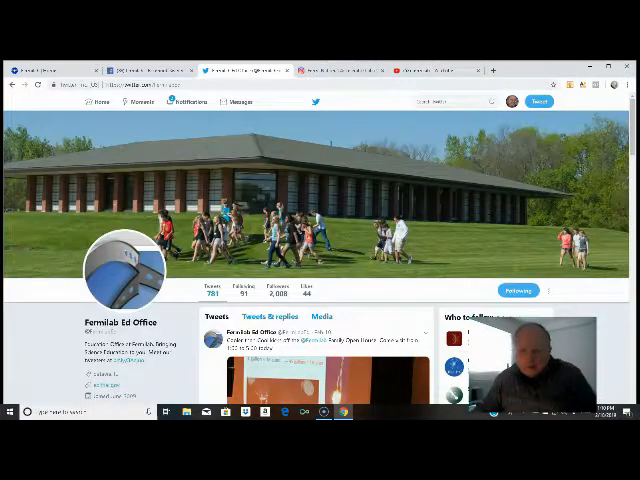
scroll(down, 3)
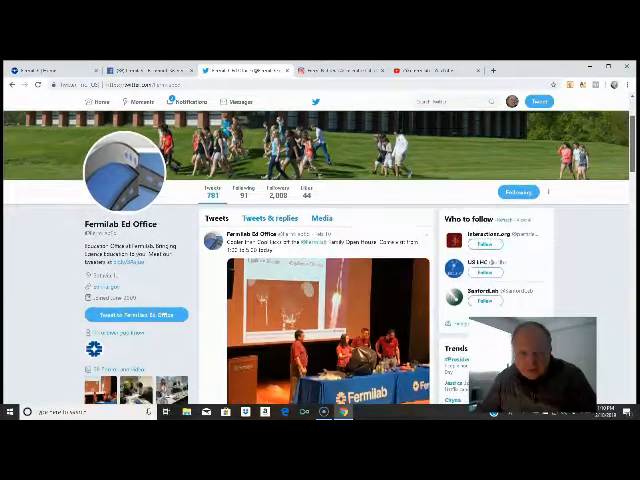
scroll(down, 3)
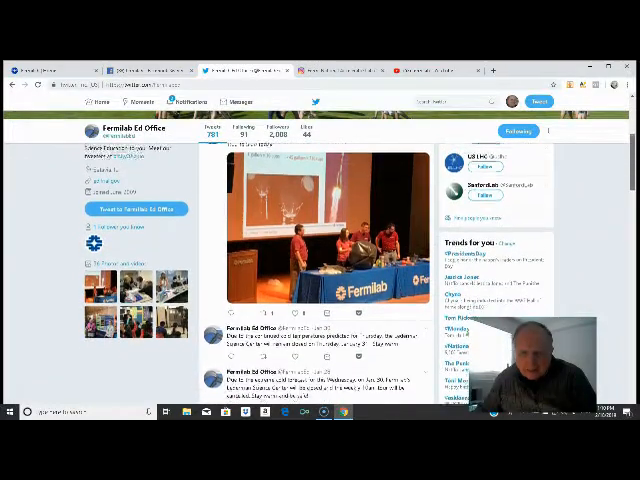
scroll(down, 3)
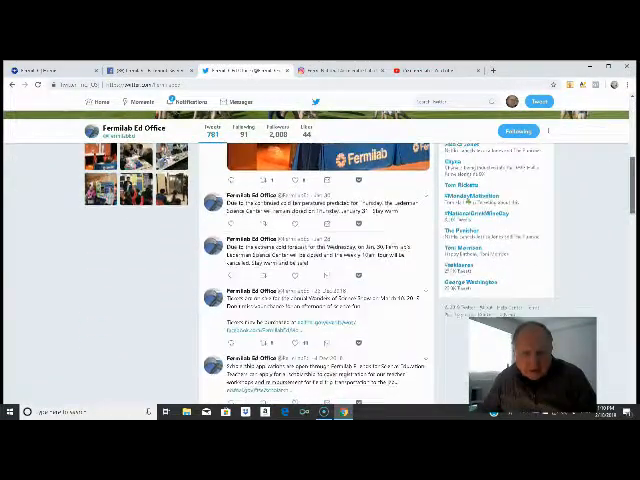
scroll(down, 3)
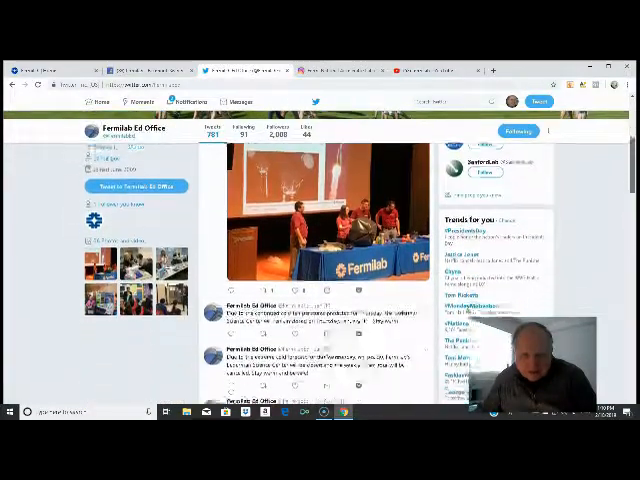
scroll(down, 3)
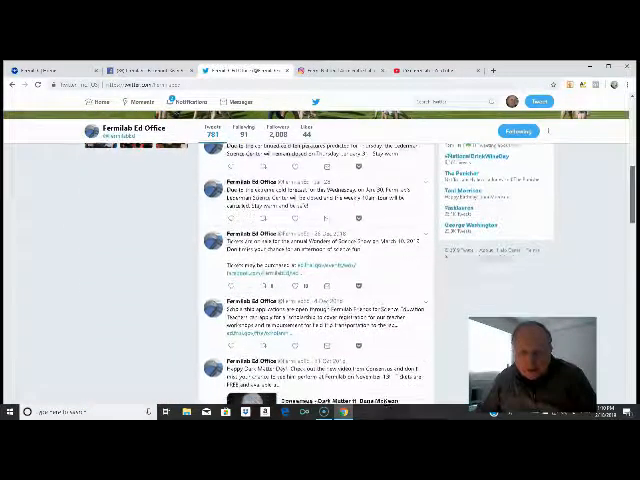
scroll(down, 3)
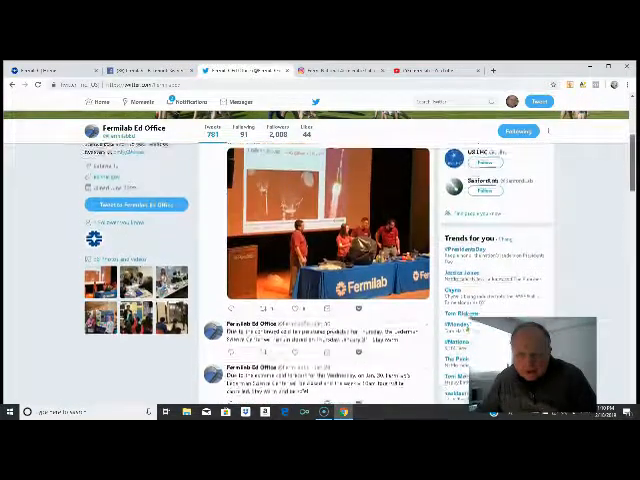
scroll(up, 3)
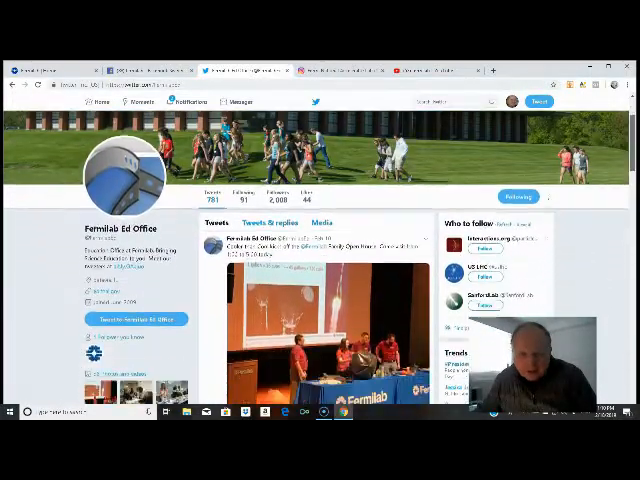
scroll(down, 3)
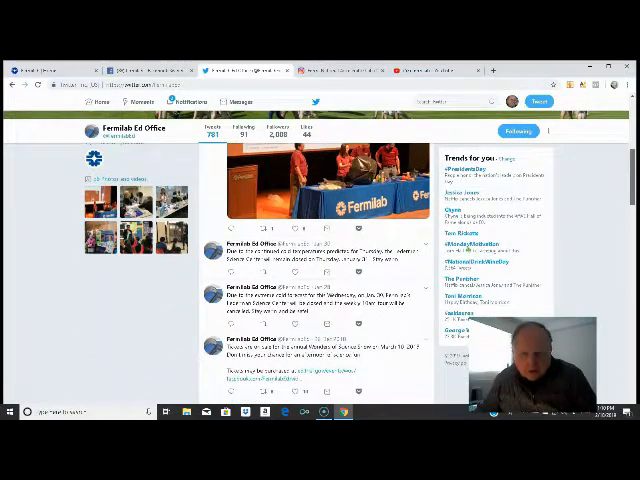
scroll(down, 3)
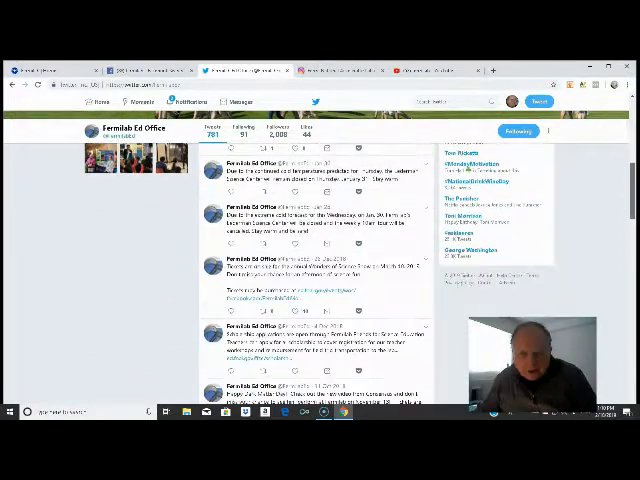
scroll(down, 3)
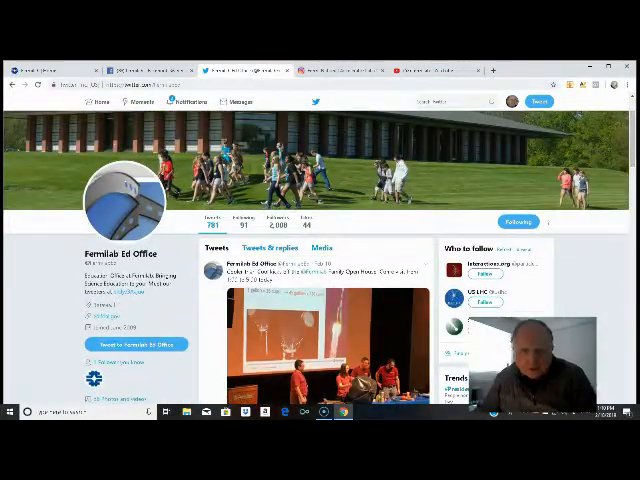
- Switch to Fermilab's Instagram profile and scroll down its grid of posted photos
click(344, 68)
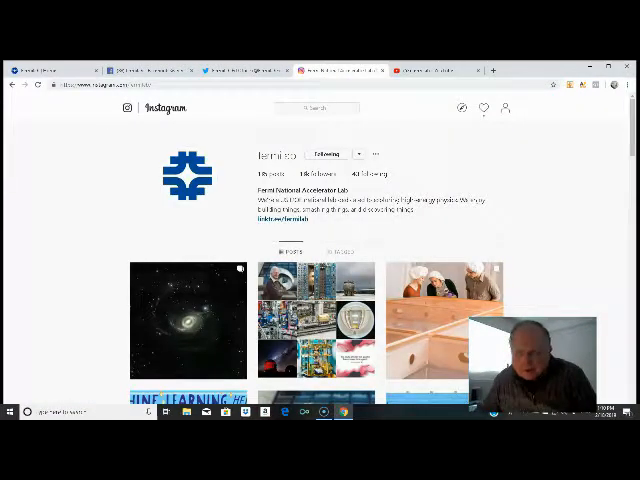
scroll(down, 3)
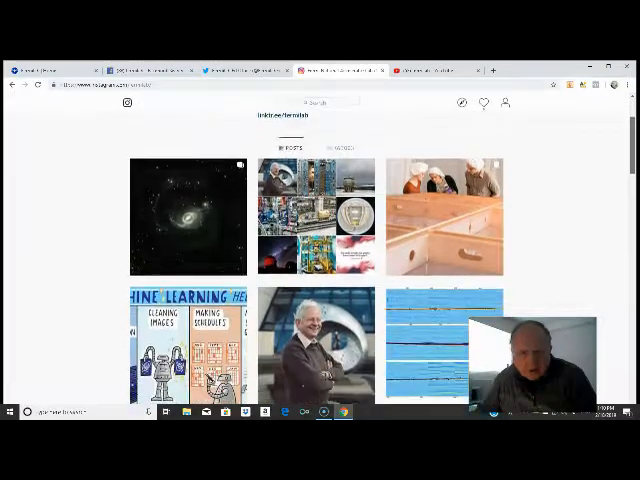
scroll(down, 3)
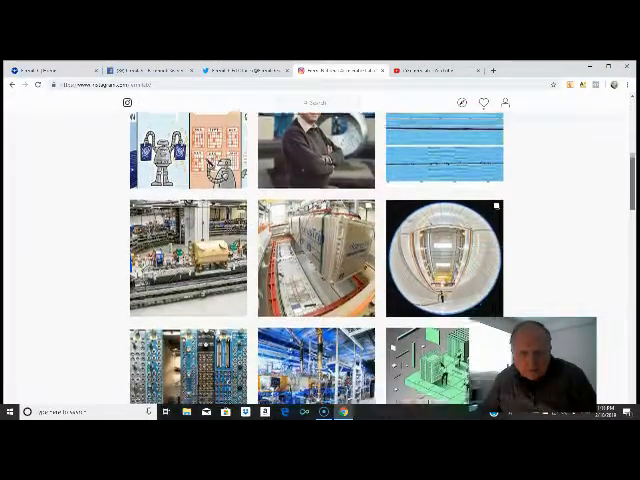
scroll(down, 3)
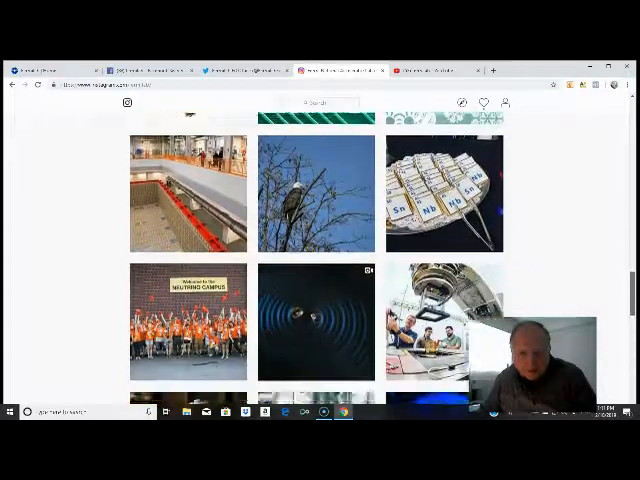
scroll(down, 3)
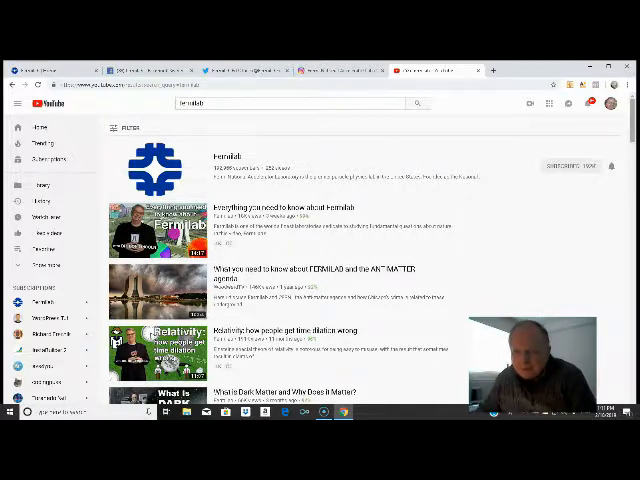
- Scroll the YouTube fermilab results past the channel through dark matter and DUNE videos
scroll(down, 3)
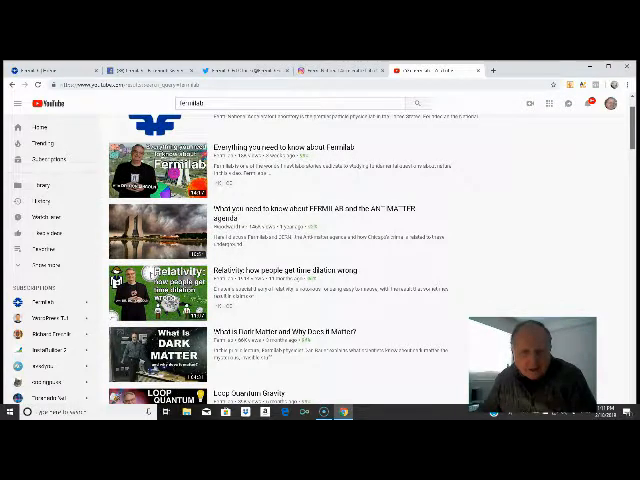
scroll(down, 3)
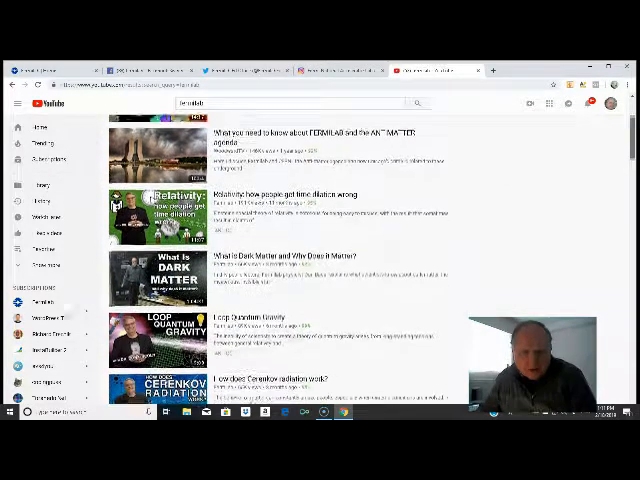
scroll(down, 3)
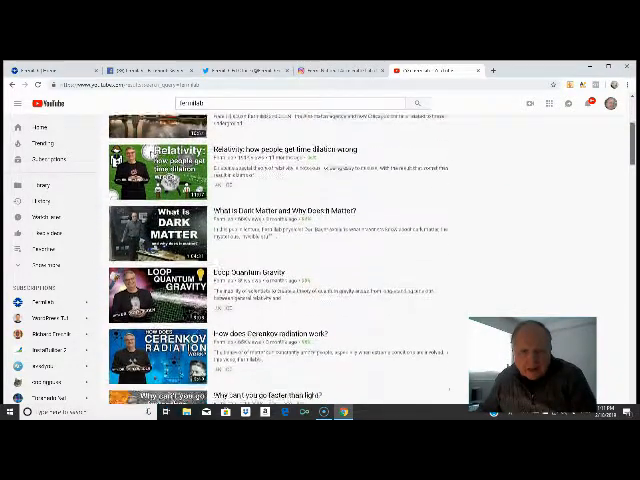
scroll(down, 3)
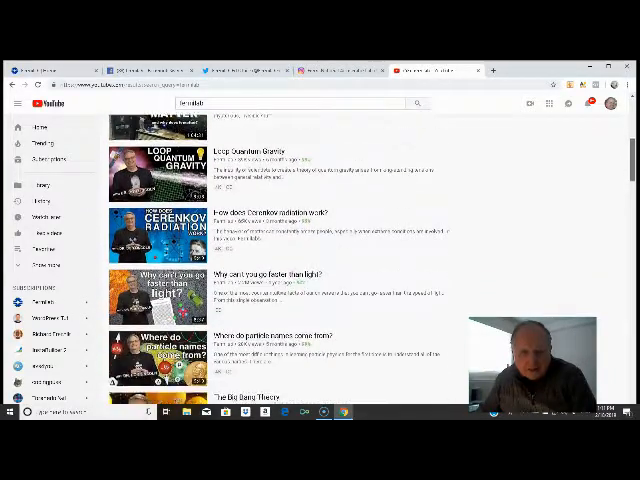
scroll(down, 3)
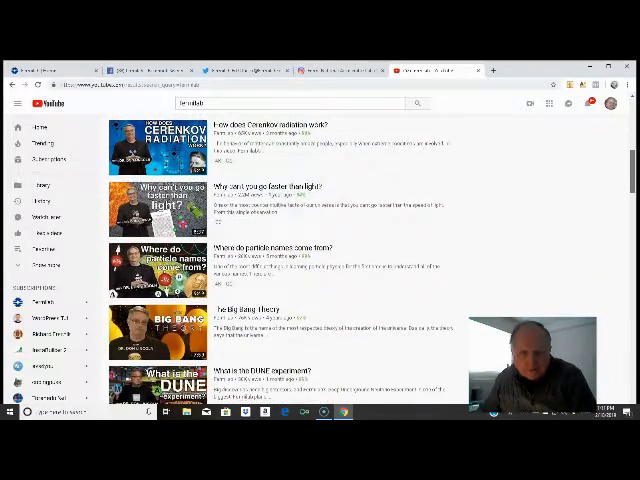
scroll(down, 3)
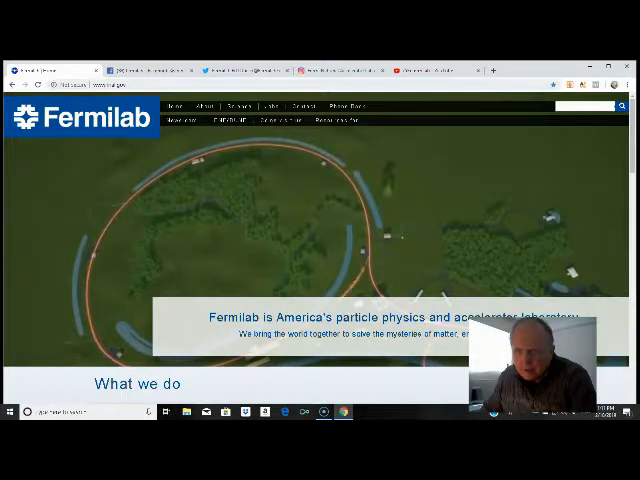
- Scroll the Fermilab home page past What we do, Fermilab news and Public events
scroll(down, 3)
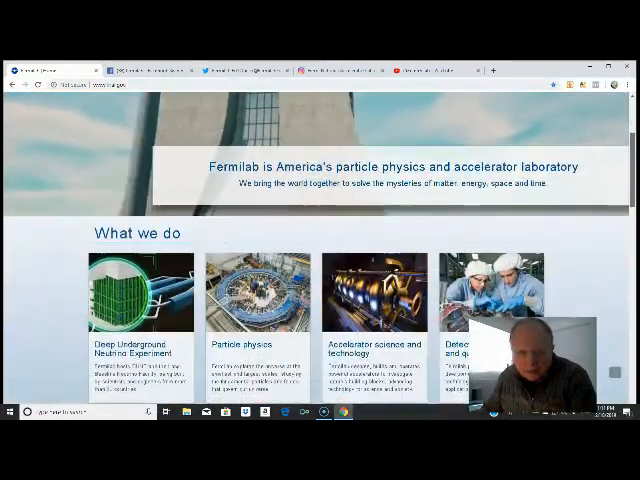
scroll(down, 3)
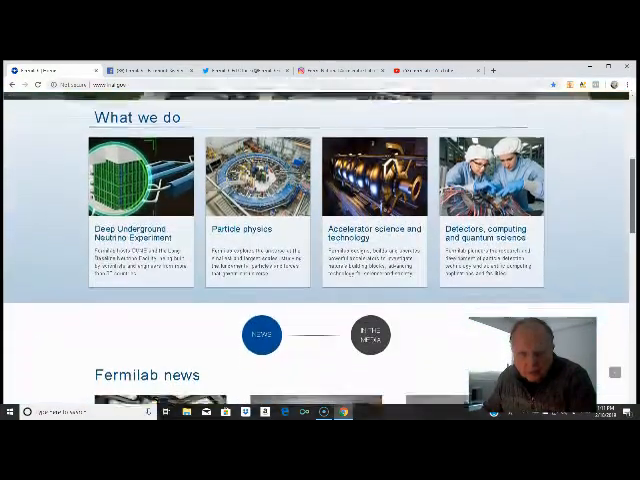
scroll(down, 3)
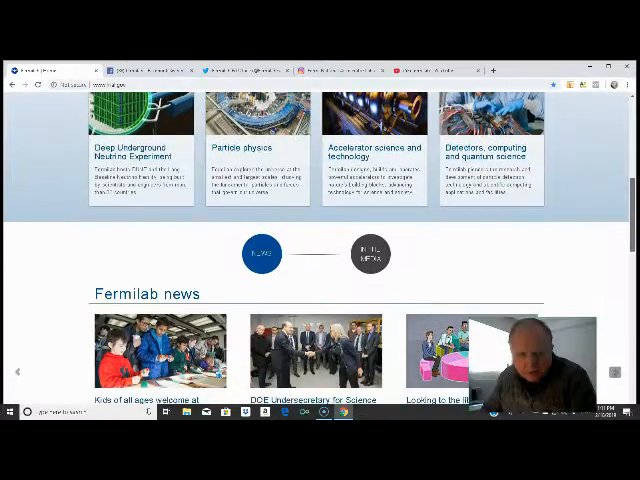
scroll(down, 3)
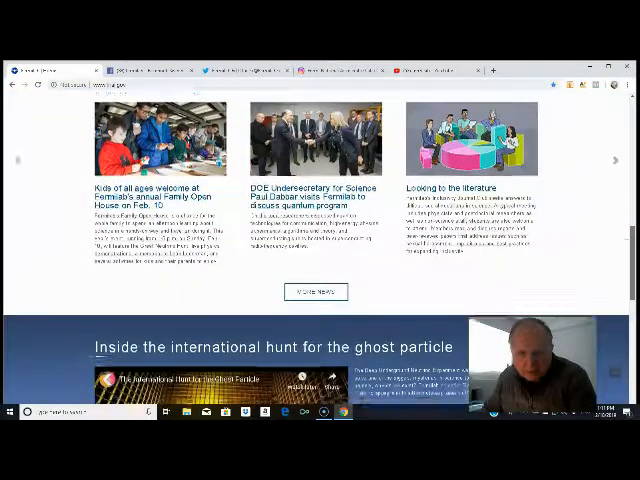
scroll(down, 3)
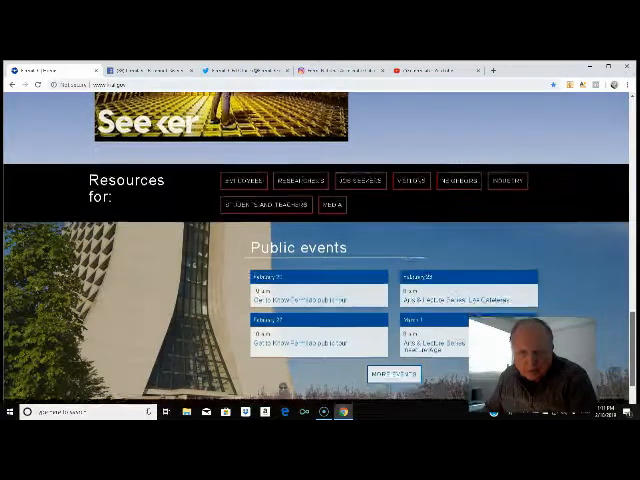
scroll(down, 3)
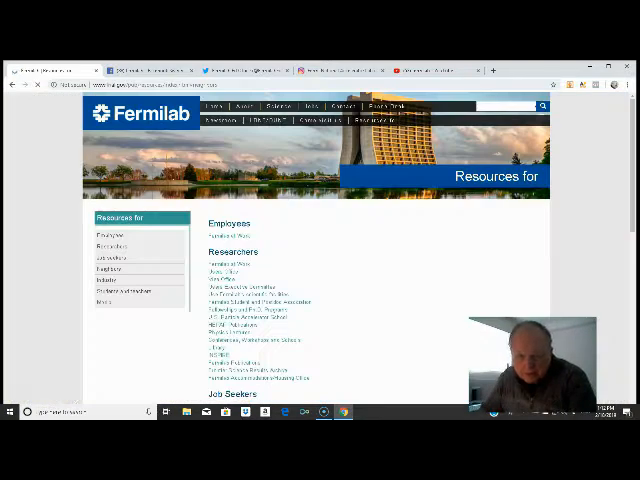
- Scroll the Resources for page through its Neighbors, Industry and Students link lists
scroll(down, 3)
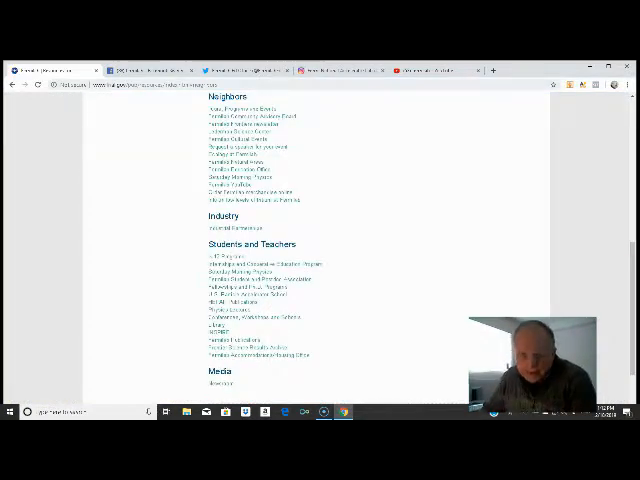
scroll(up, 3)
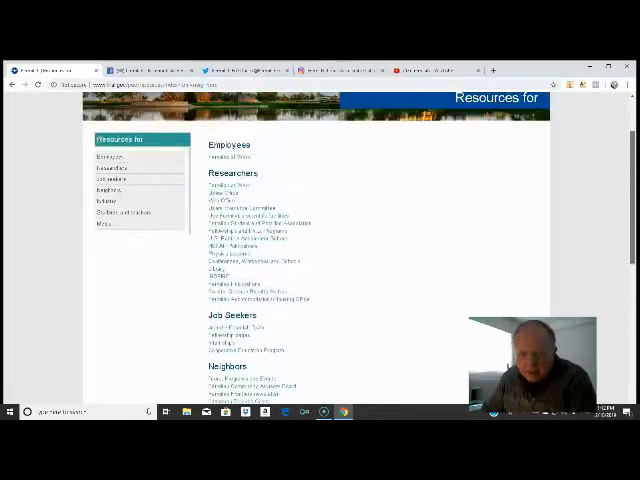
scroll(down, 3)
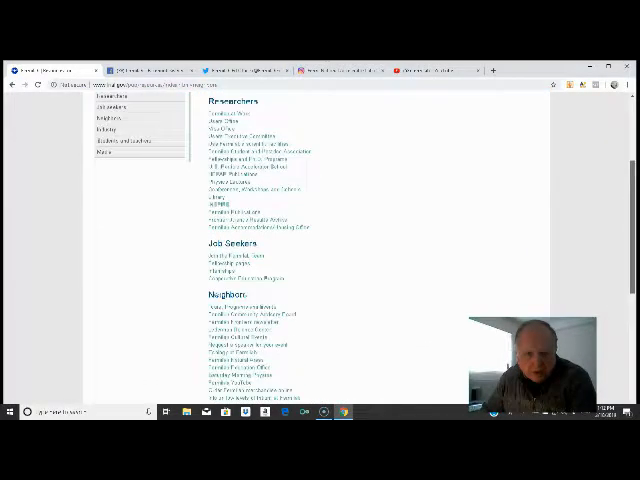
scroll(down, 3)
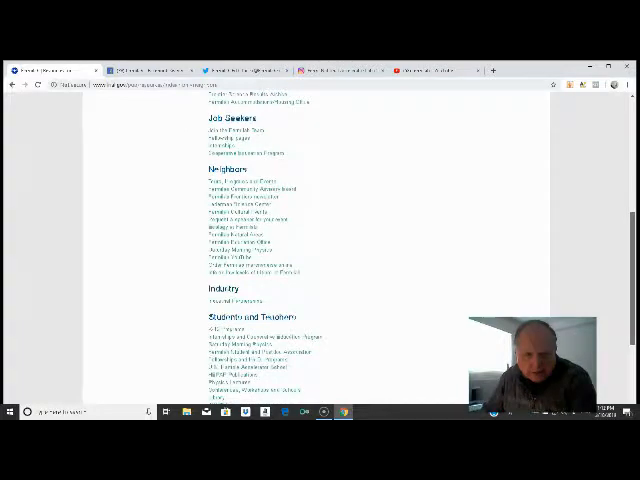
scroll(down, 3)
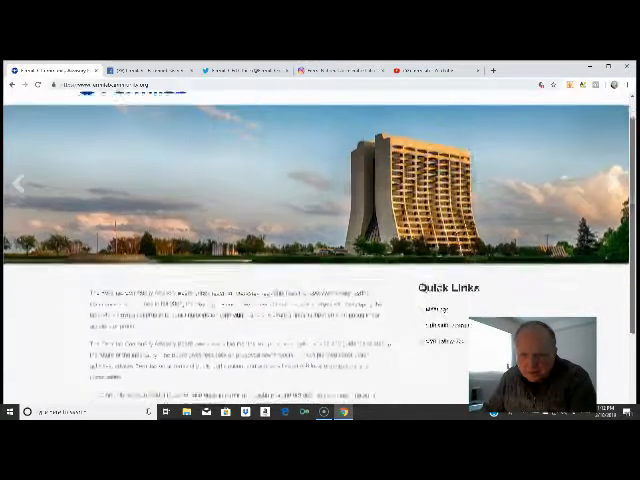
- Scroll the Community Advisory Board page down to its text paragraphs and Quick Links
scroll(down, 3)
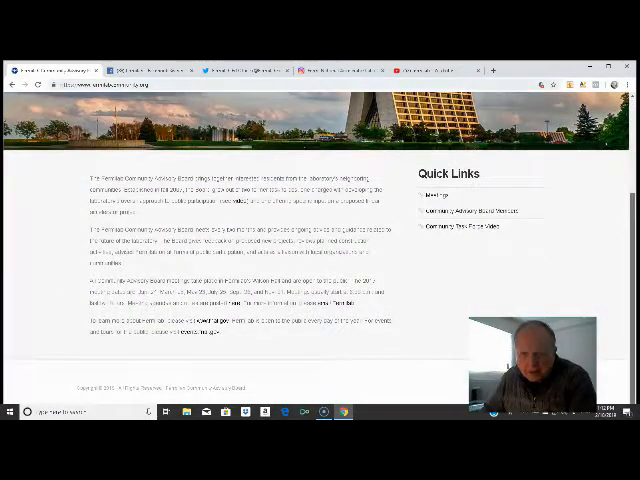